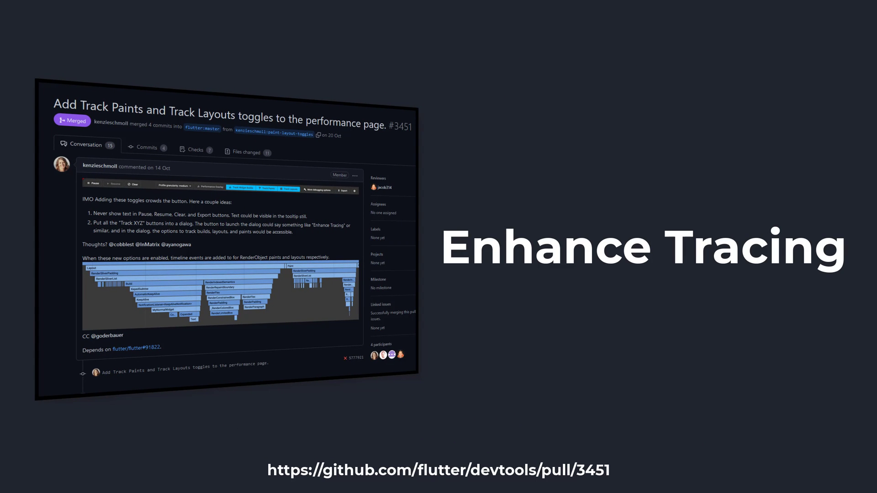
key("Right")
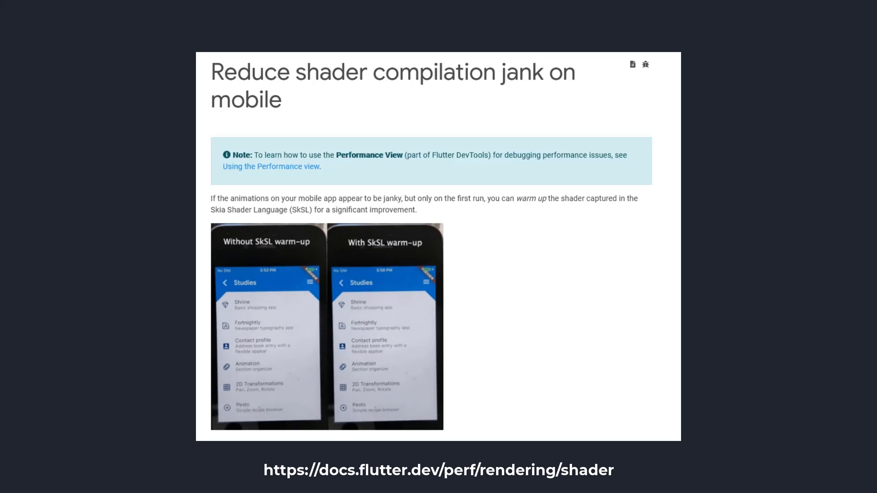
key("Right")
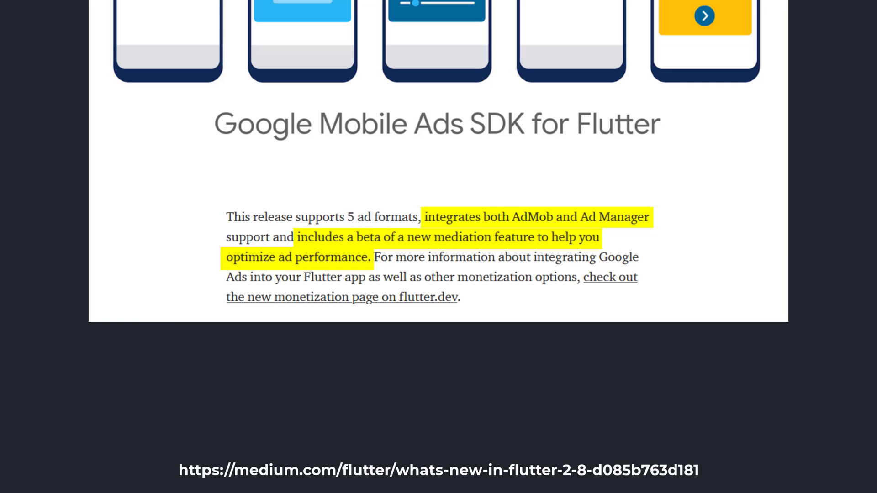
left_click(341, 297)
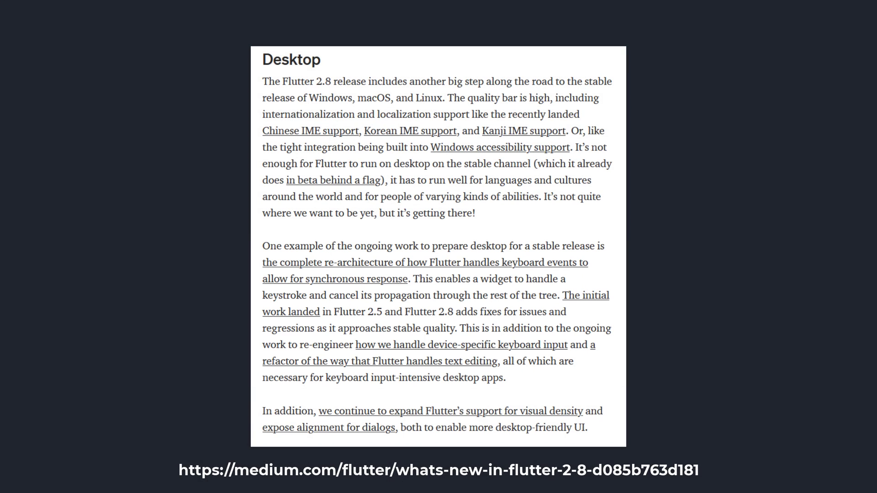
scroll("down", 3)
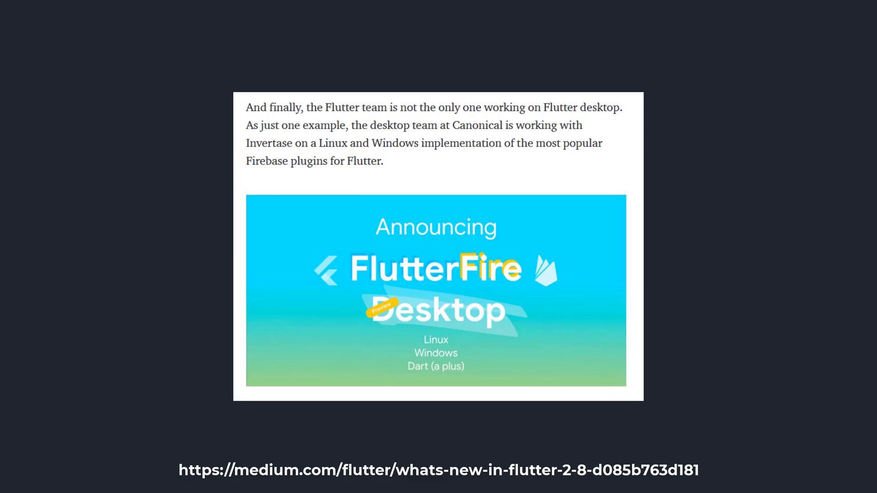